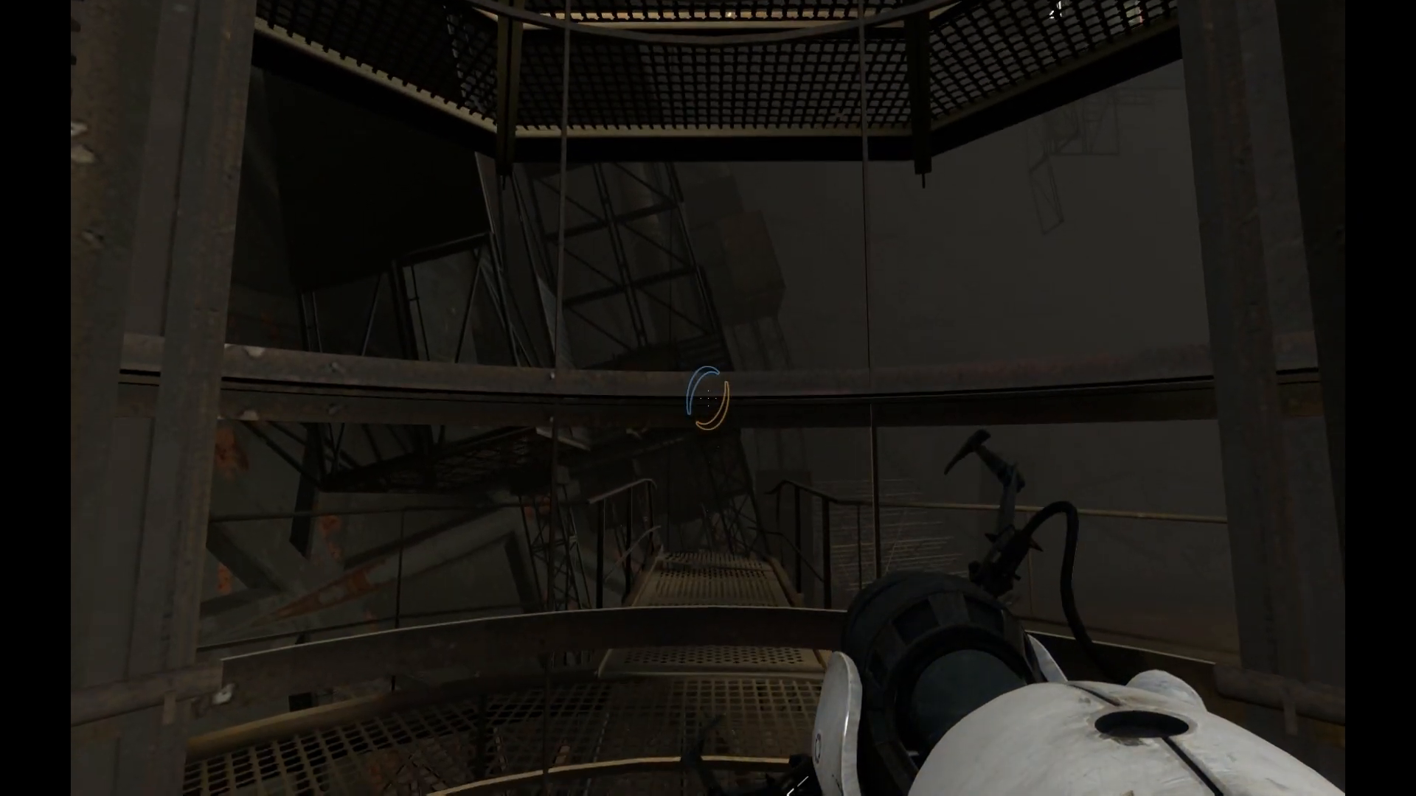
mouse_move(707, 399)
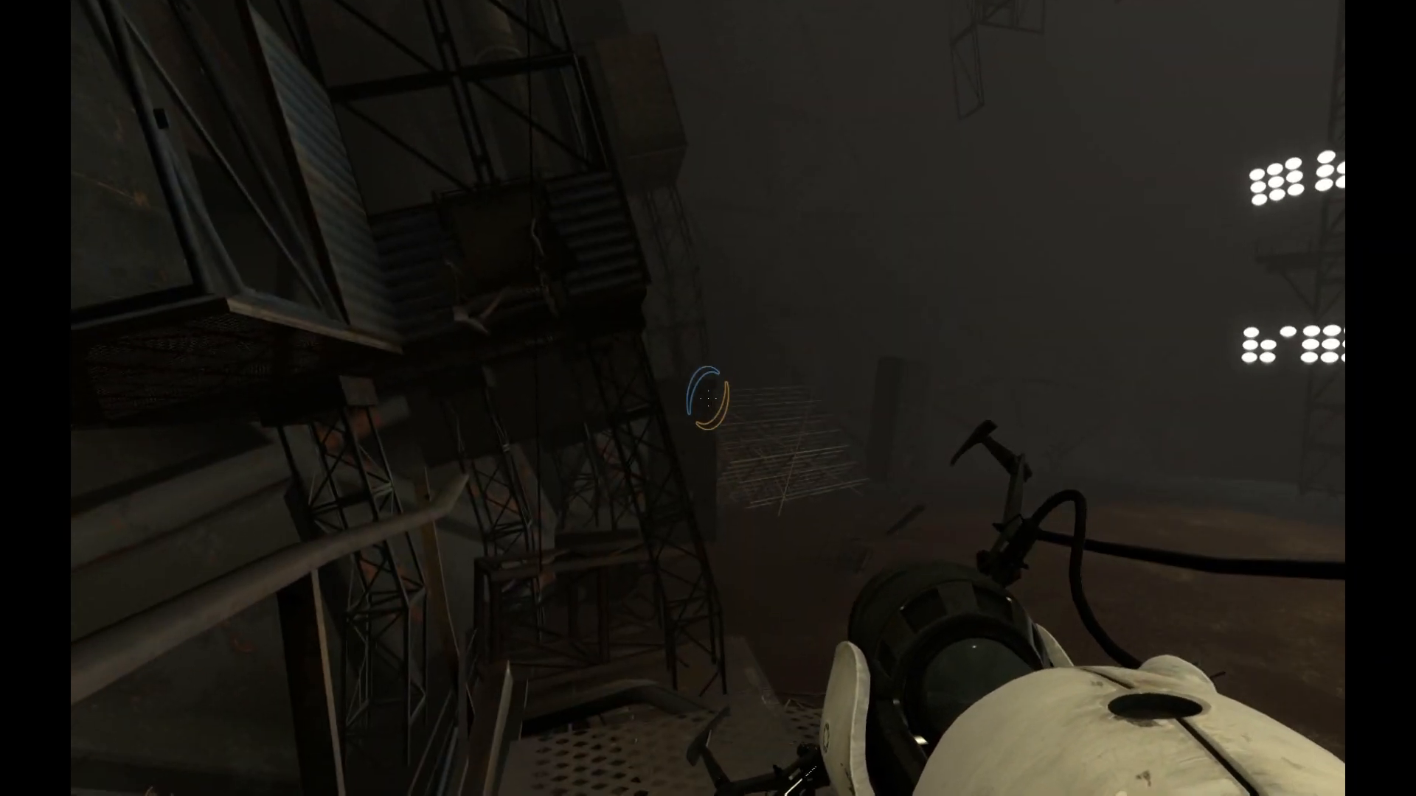
mouse_move(708, 398)
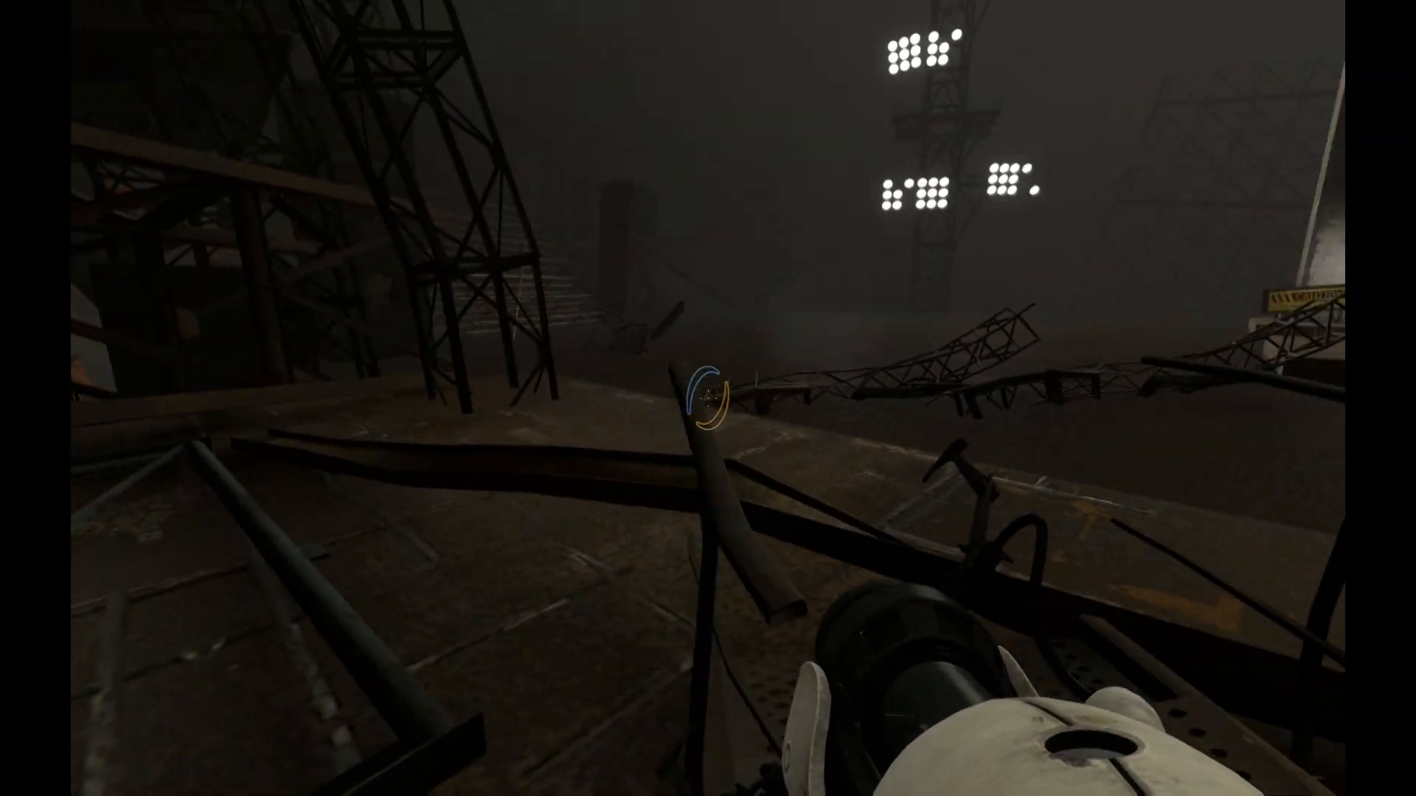
mouse_move(708, 398)
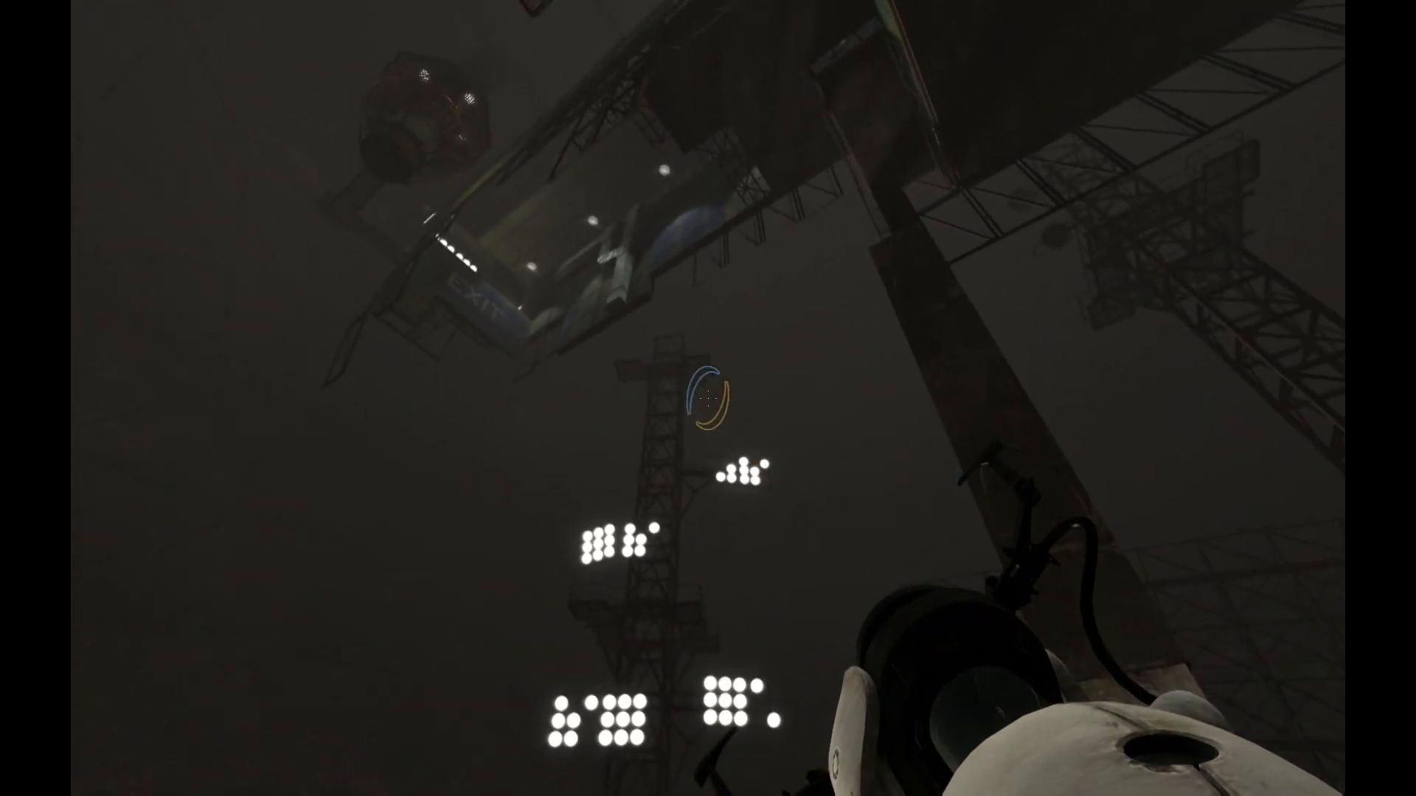
mouse_move(707, 398)
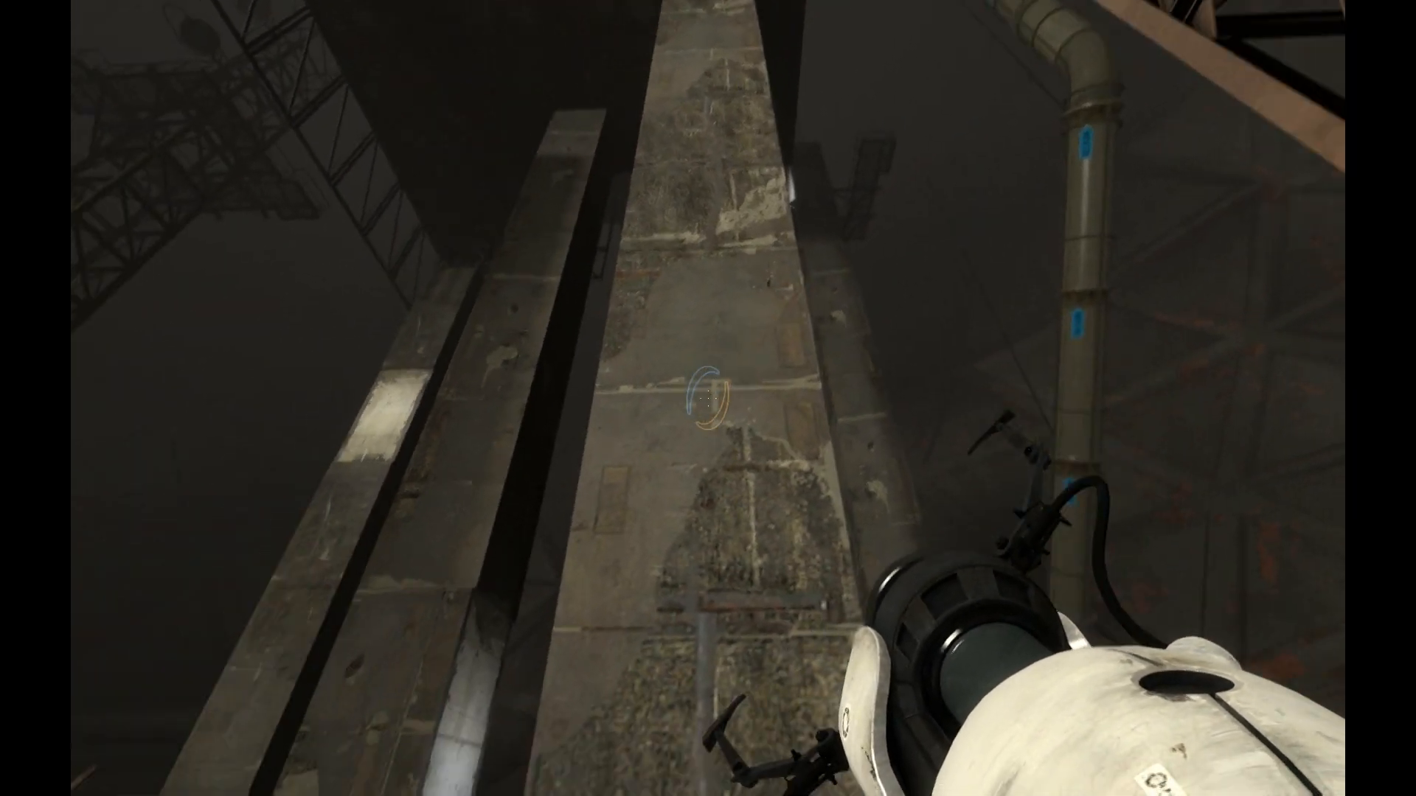
mouse_move(708, 399)
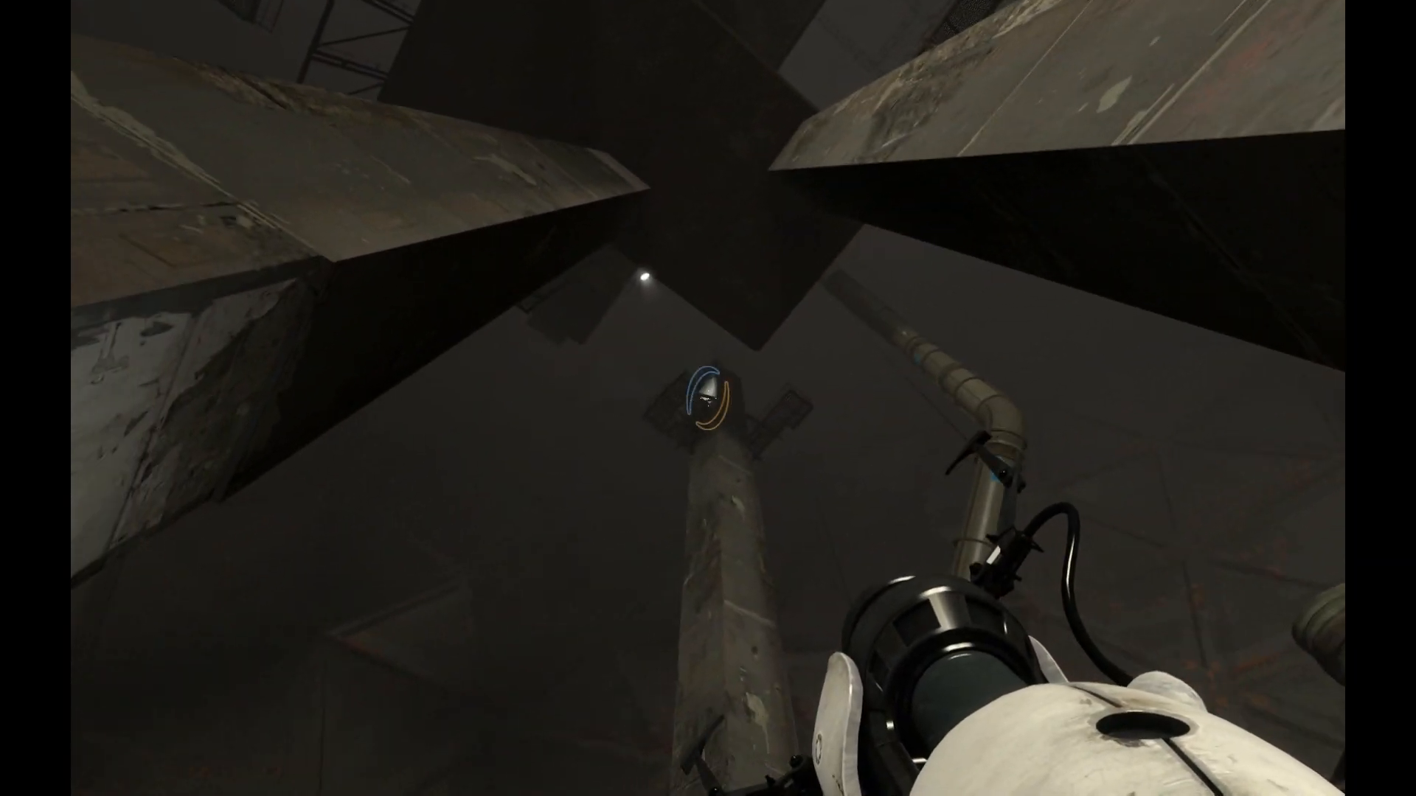
mouse_move(708, 398)
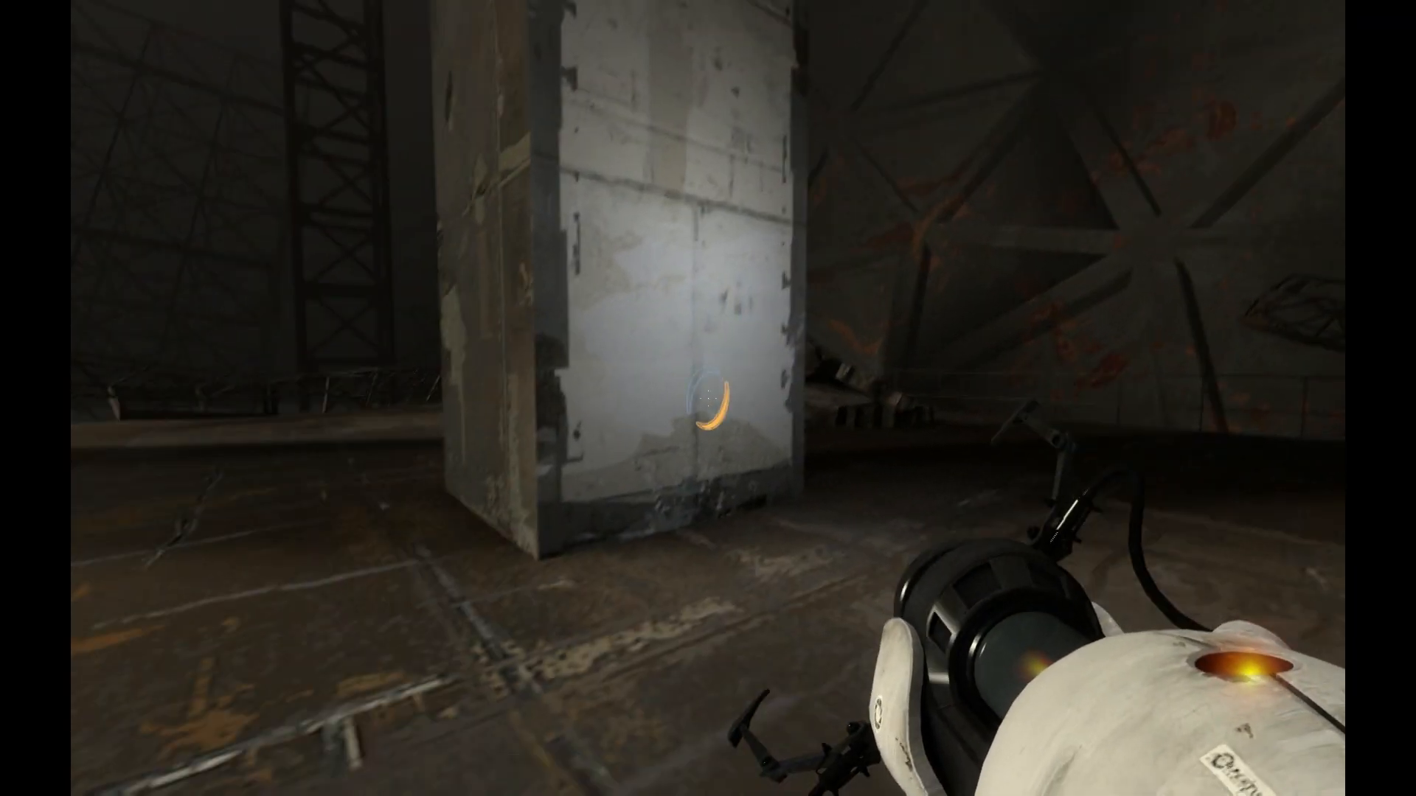
click(708, 398)
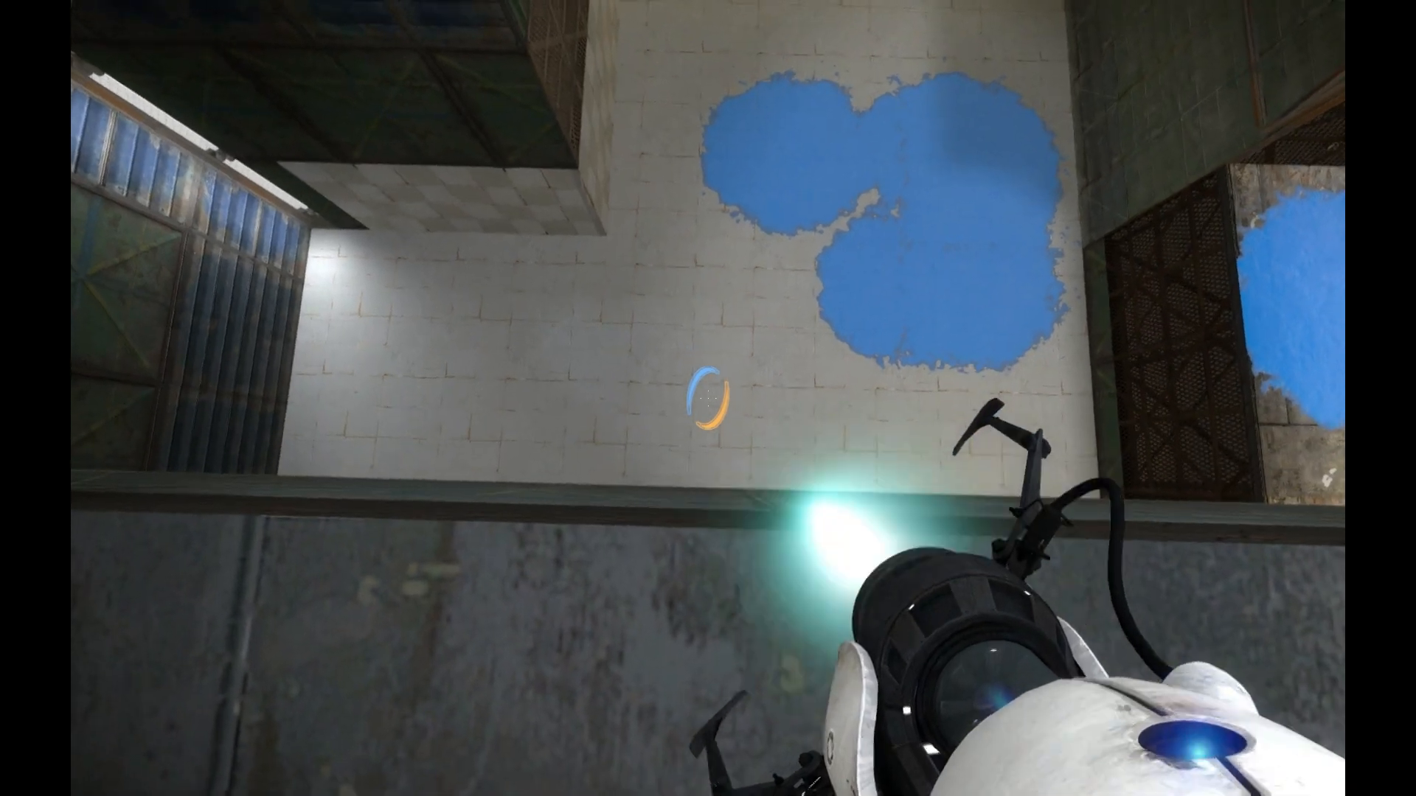
click(708, 398)
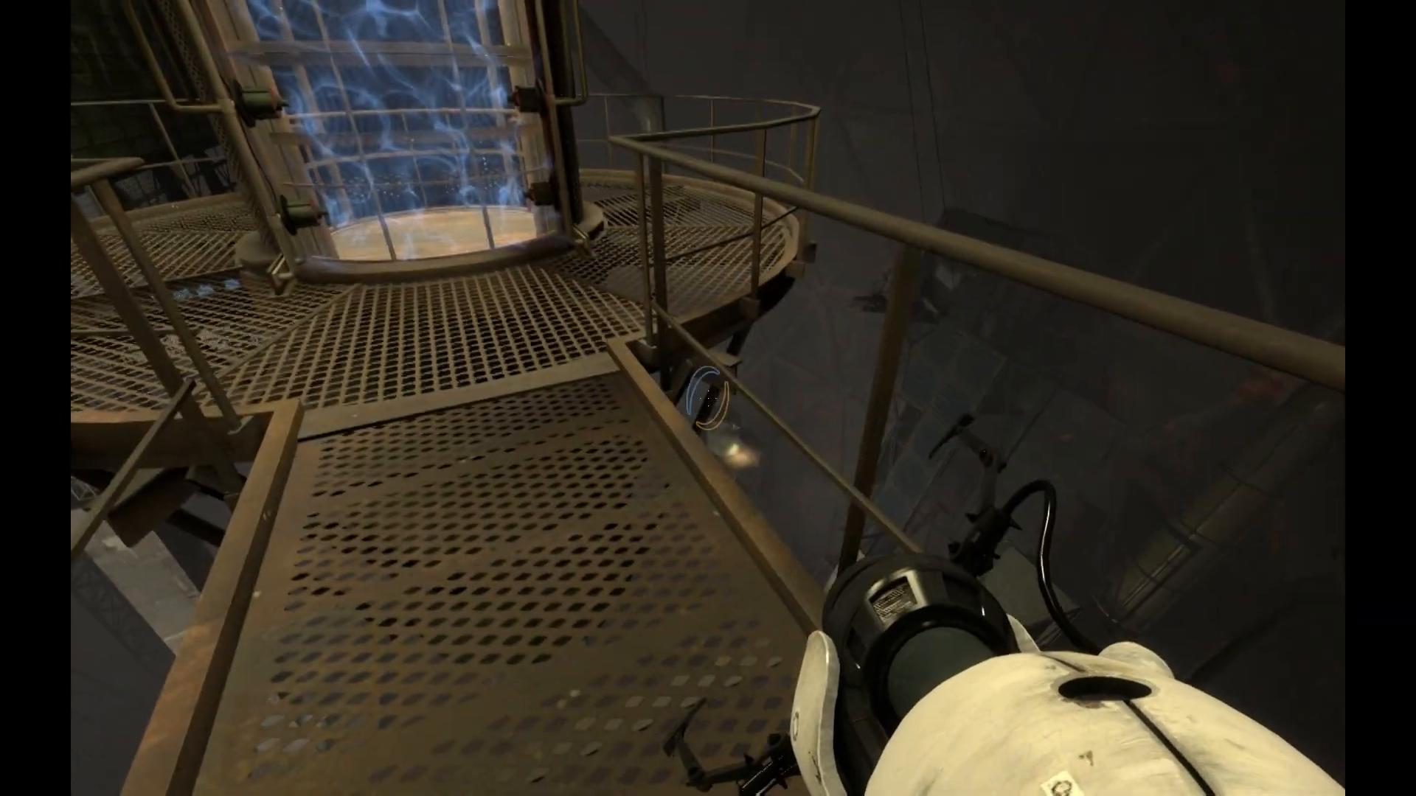
mouse_move(708, 398)
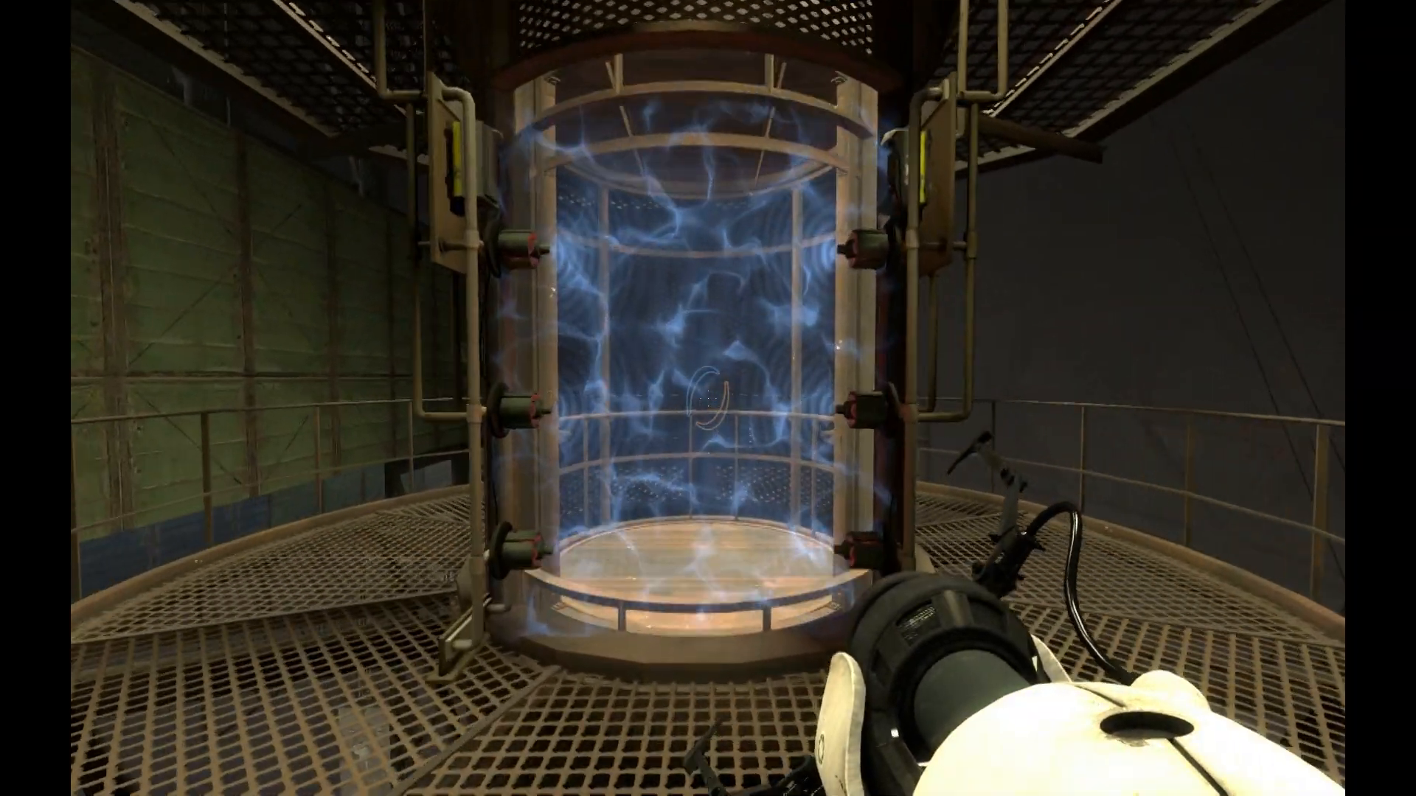